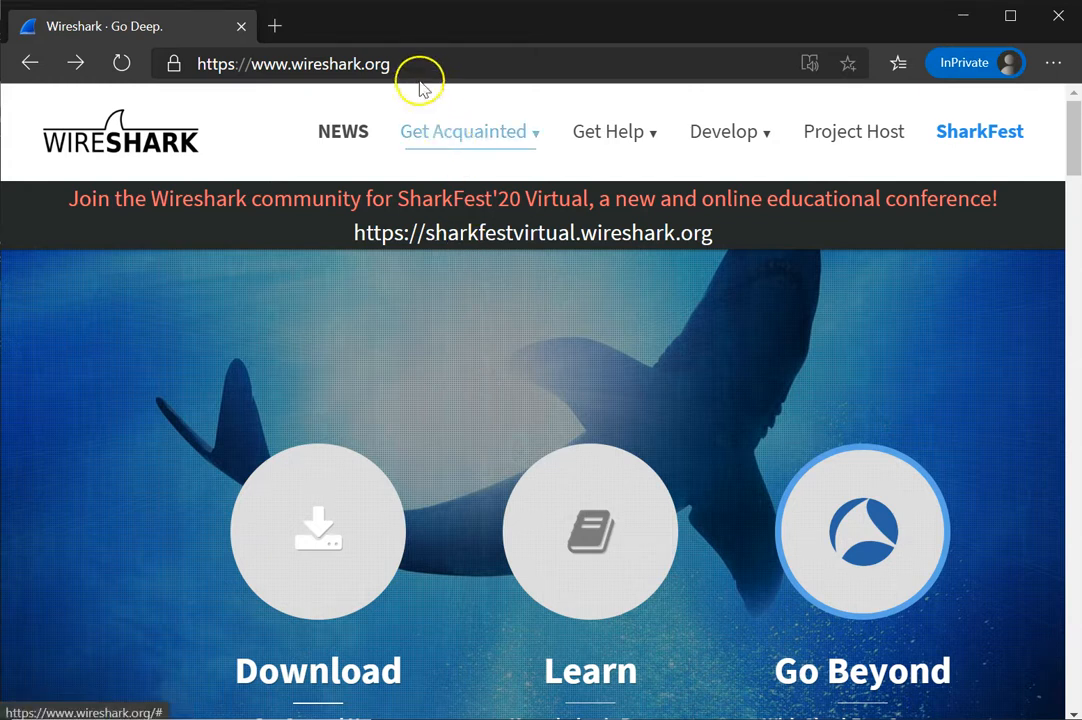
Go from the Wireshark homepage to the Documentation page via the Get Help menu.
click(293, 63)
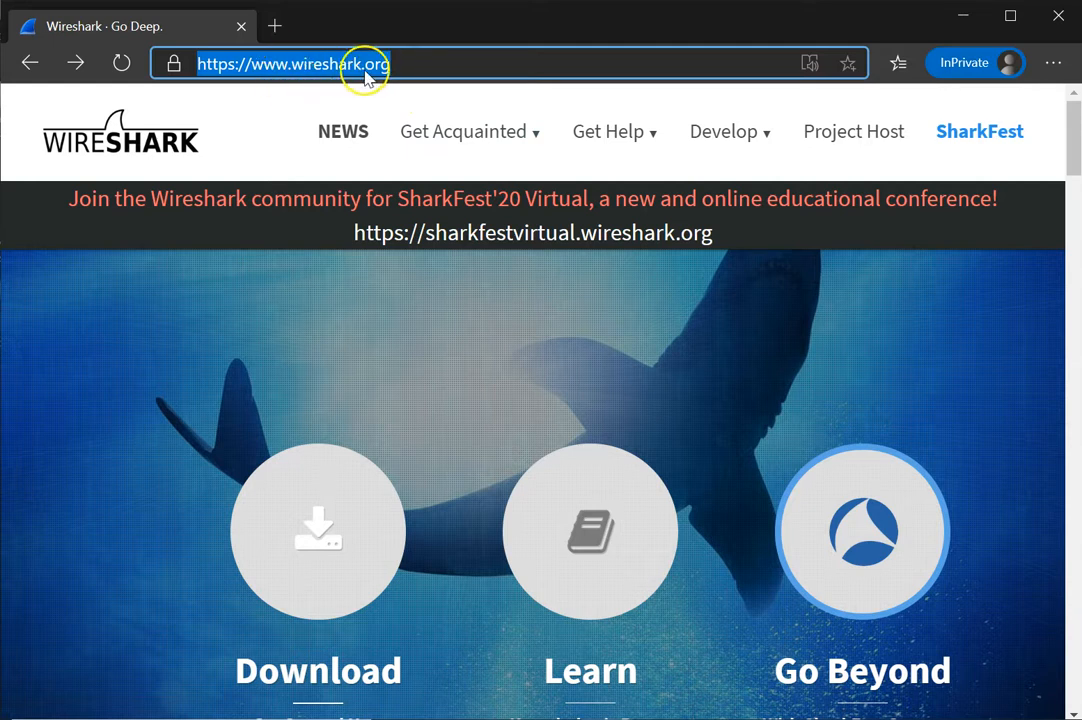
mouse_move(318, 530)
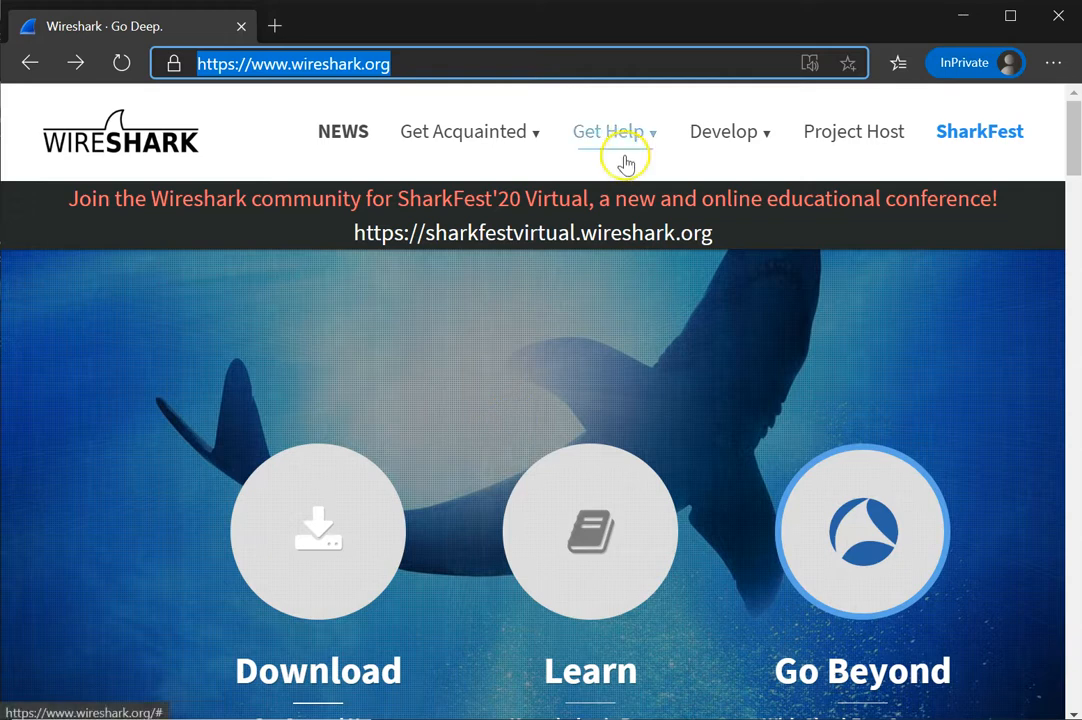
click(608, 131)
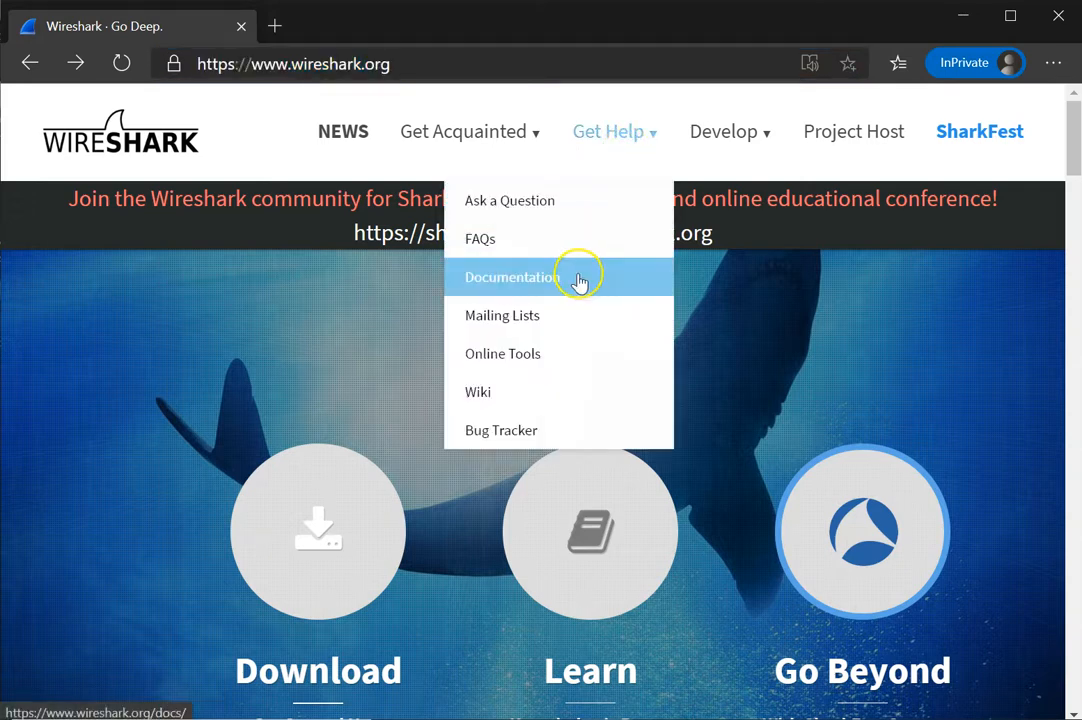
click(507, 277)
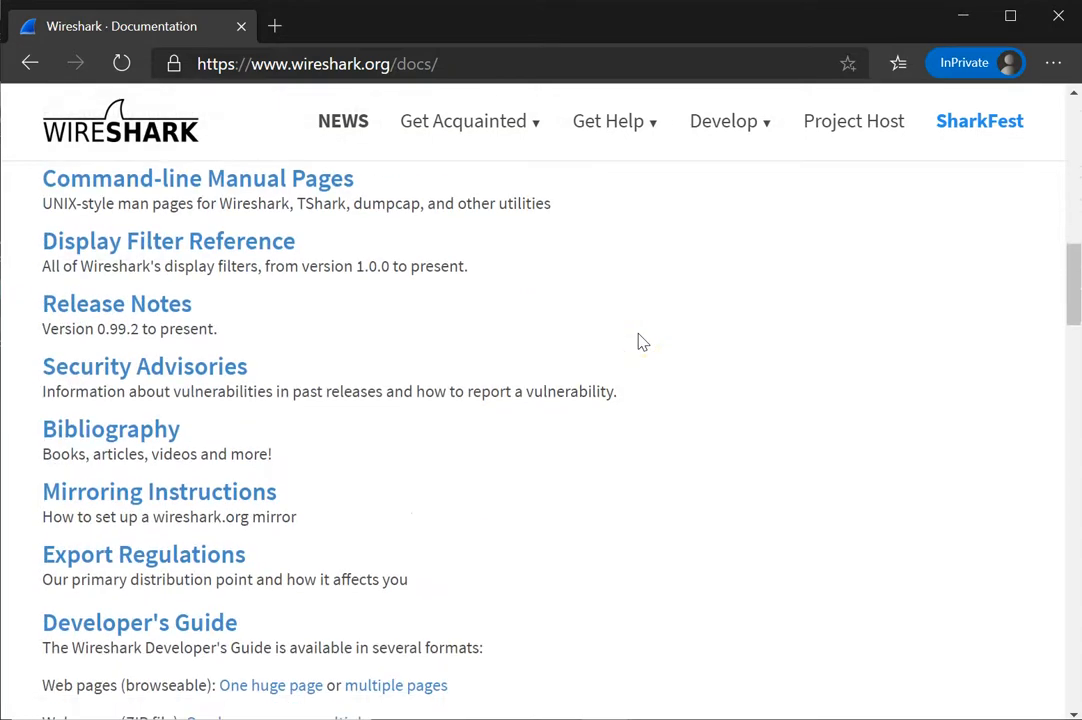
Scroll down the Documentation page to the Videos section listing Introduction To Wireshark.
scroll(down, 3)
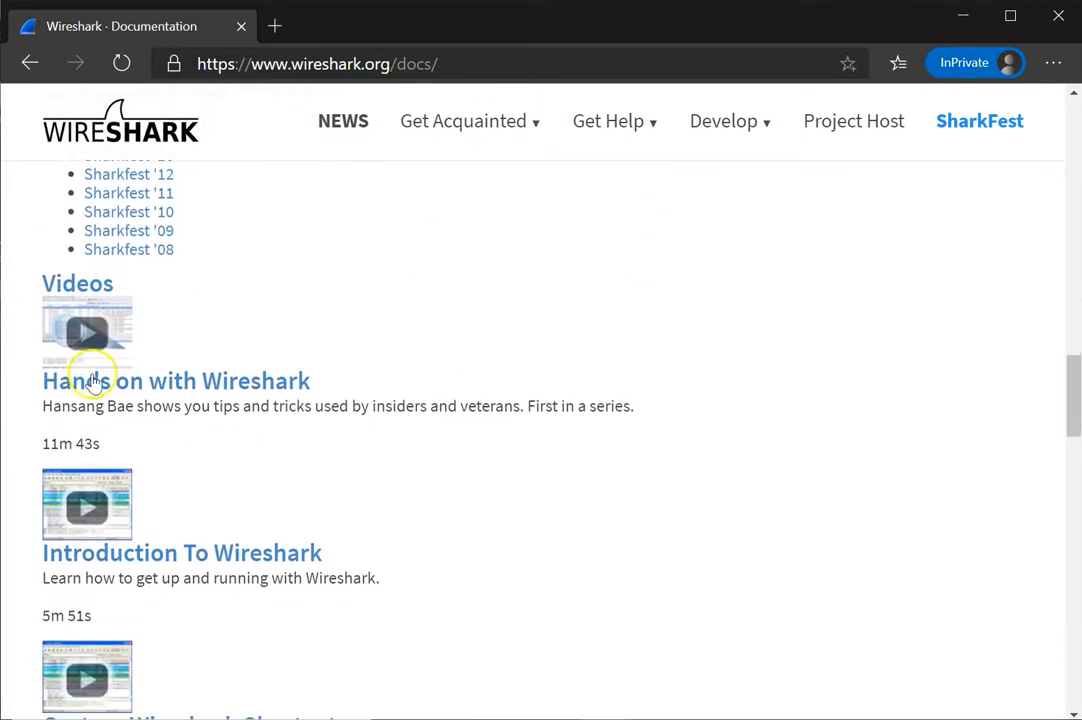
scroll(down, 3)
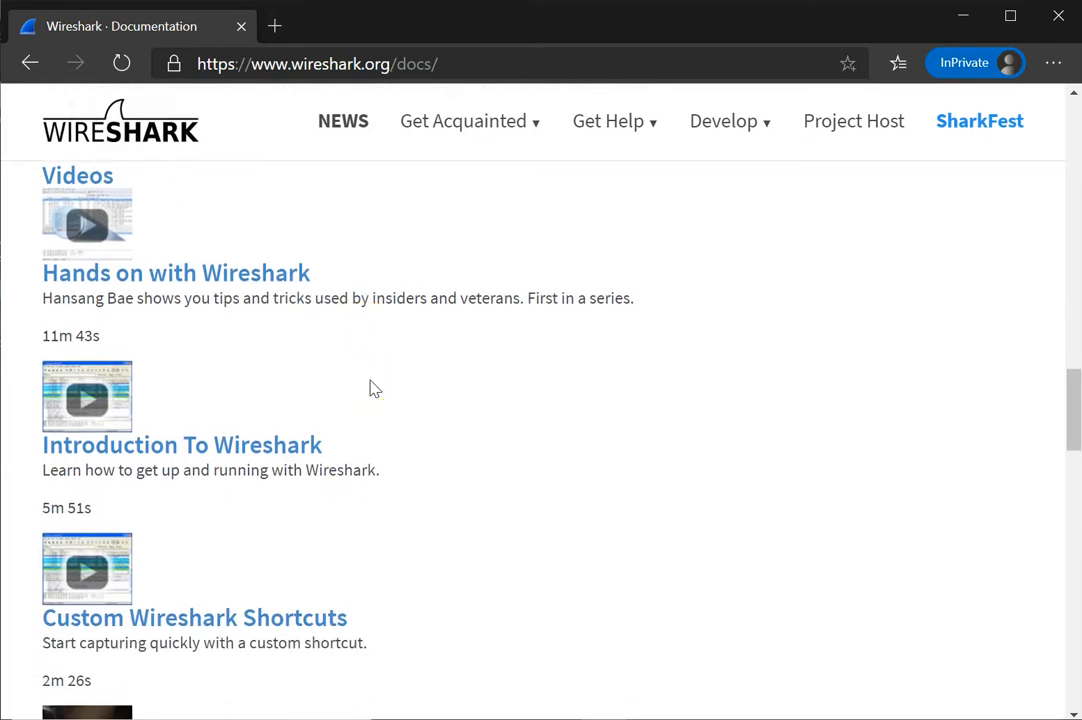
mouse_move(150, 458)
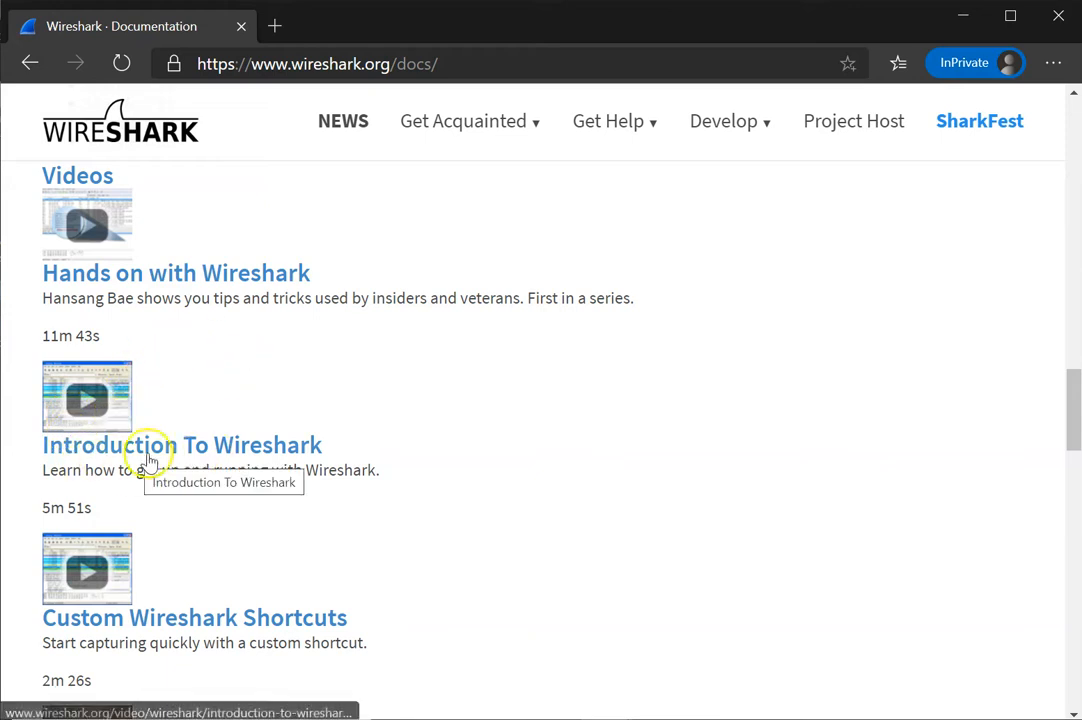